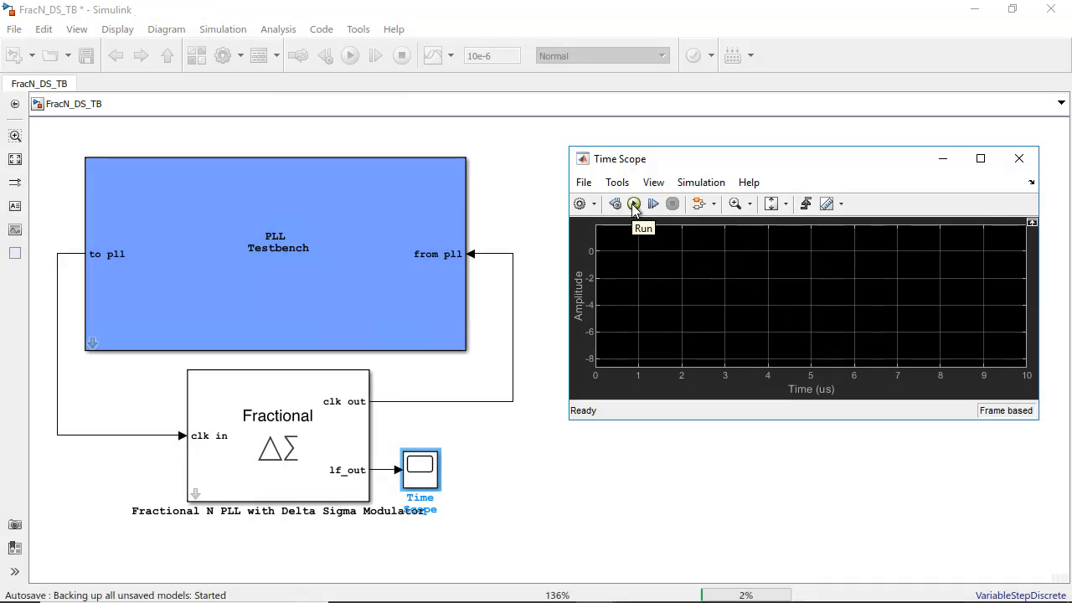
# Simulate the PLL testbench, reporting 2.443 GHz frequency and 6.51 µs lock time.
pyautogui.click(633, 205)
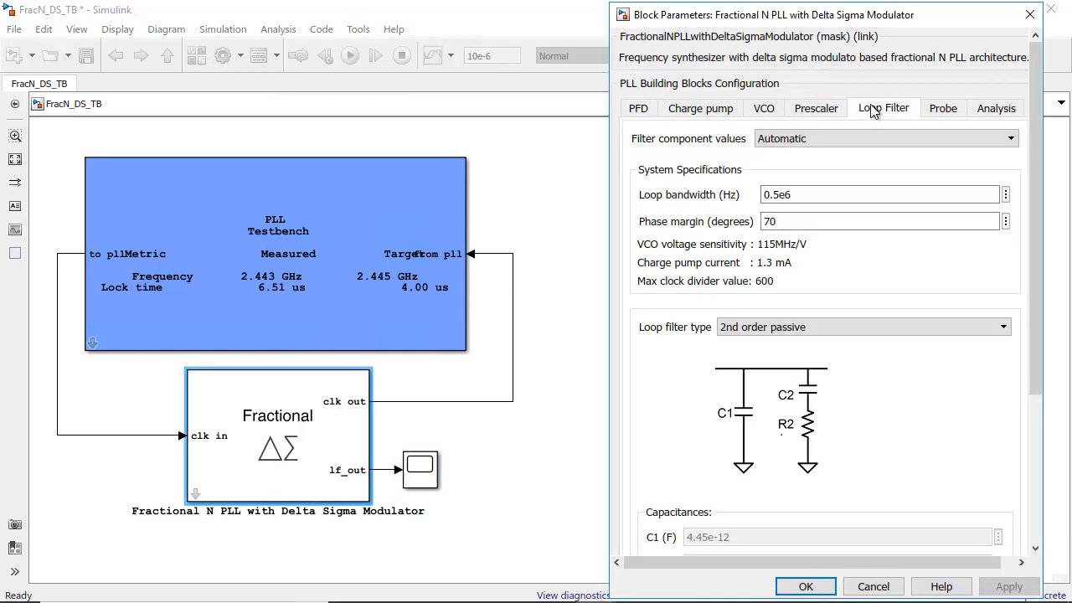
pyautogui.scroll(-3)
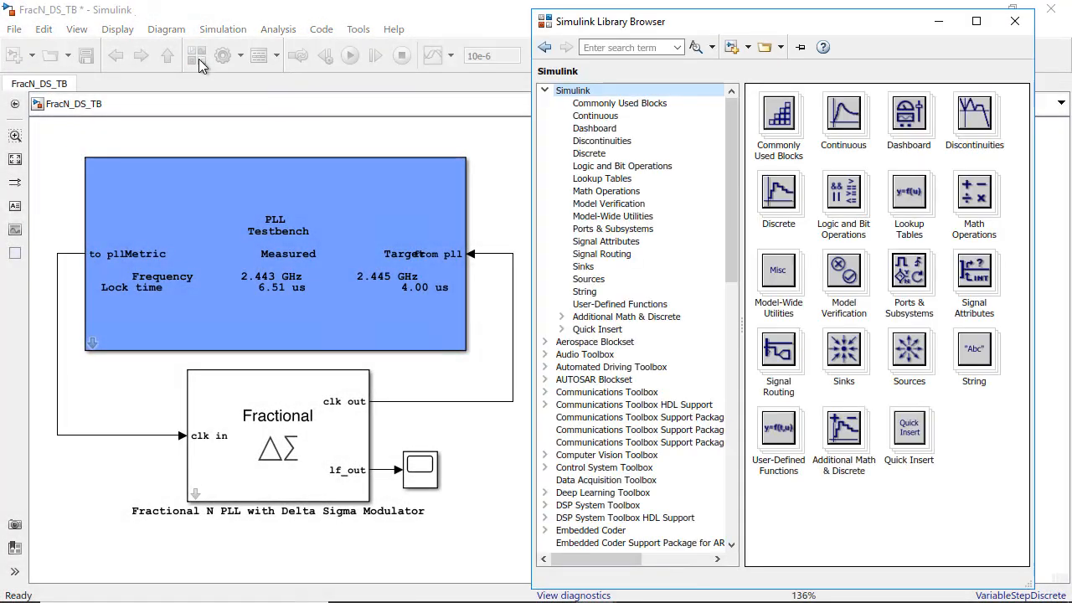
# Browse Mixed-Signal Blockset > PLL architectures to locate the fractional-N PLL with delta-sigma modulator, then close the browser.
pyautogui.scroll(-3)
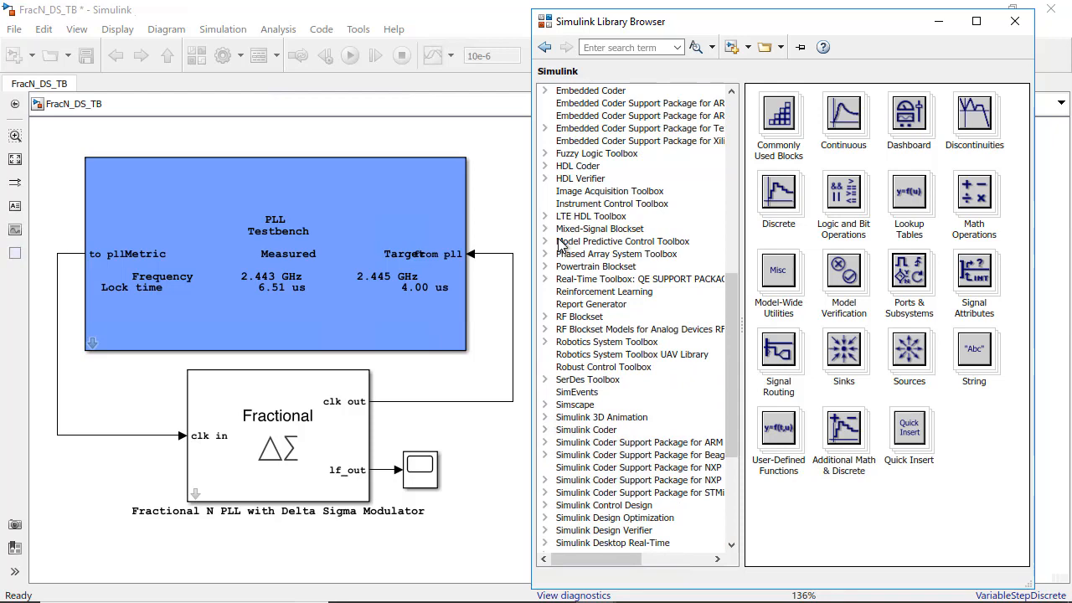
pyautogui.click(545, 228)
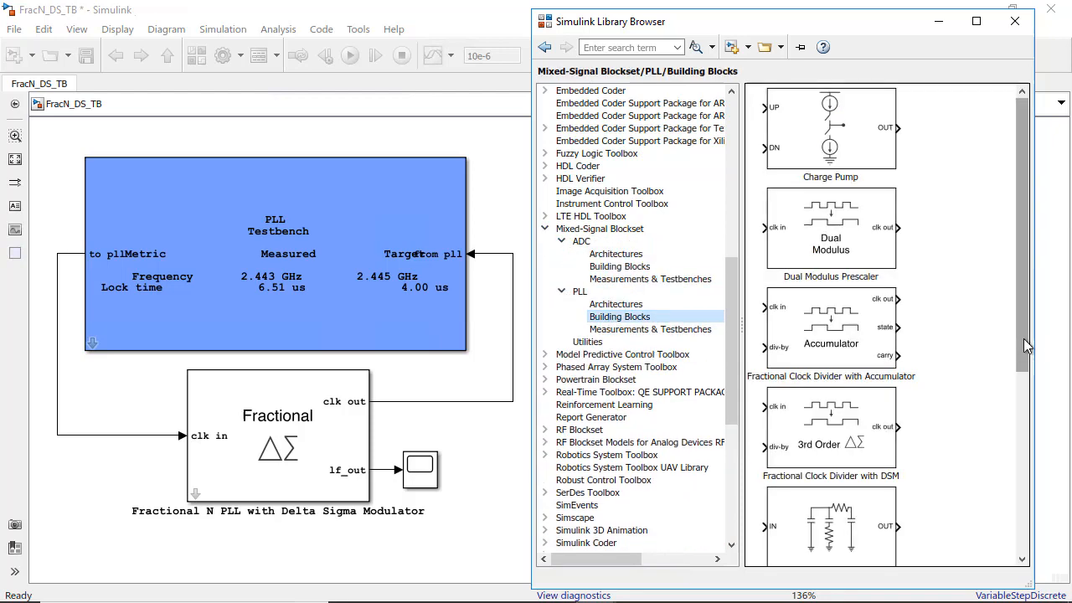
pyautogui.scroll(-3)
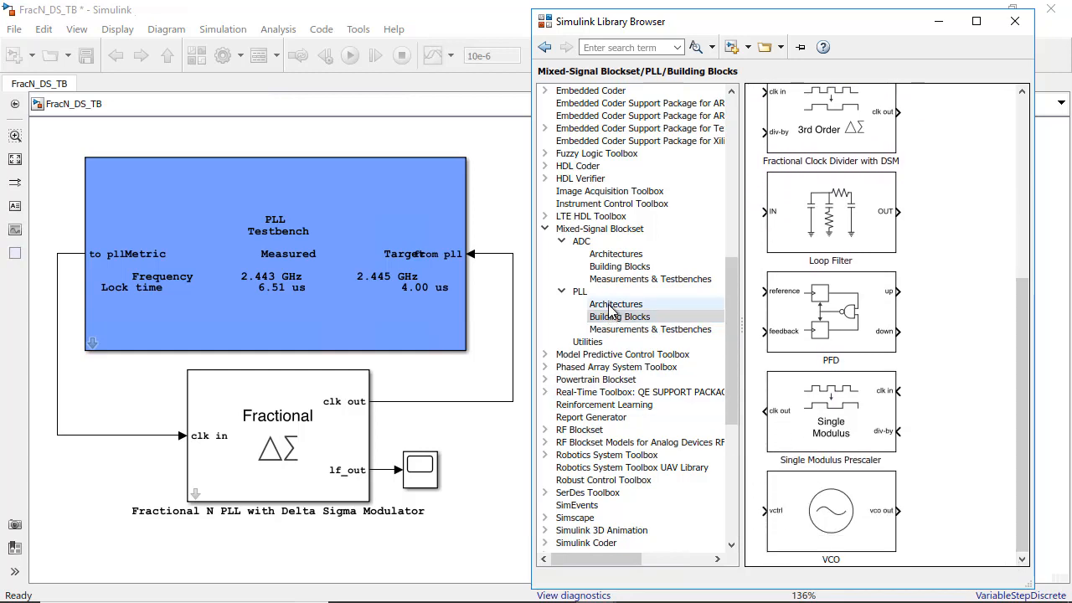
pyautogui.click(617, 304)
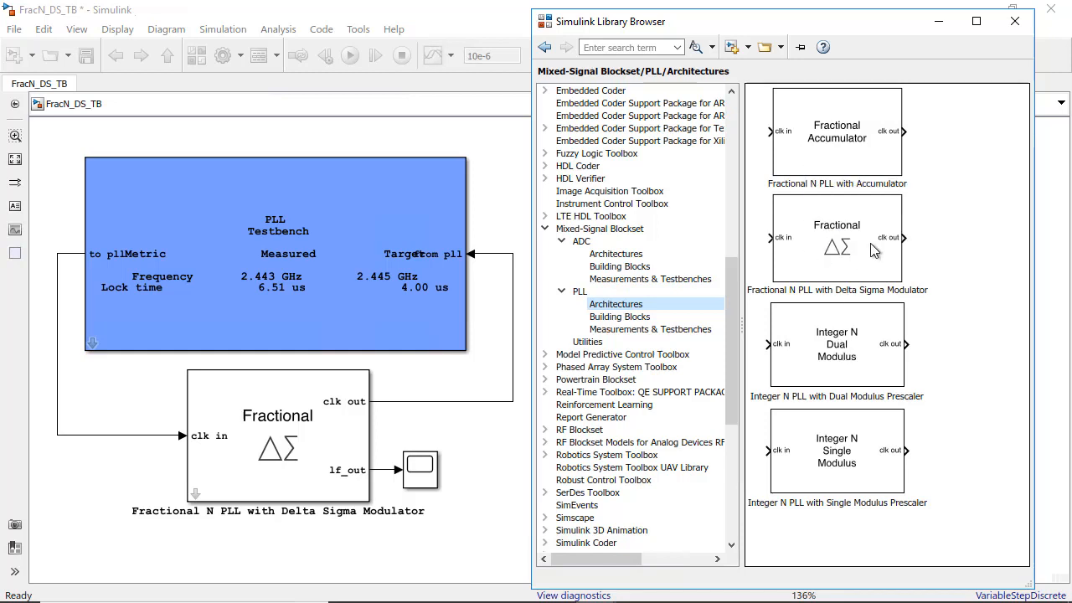
pyautogui.moveTo(838, 243)
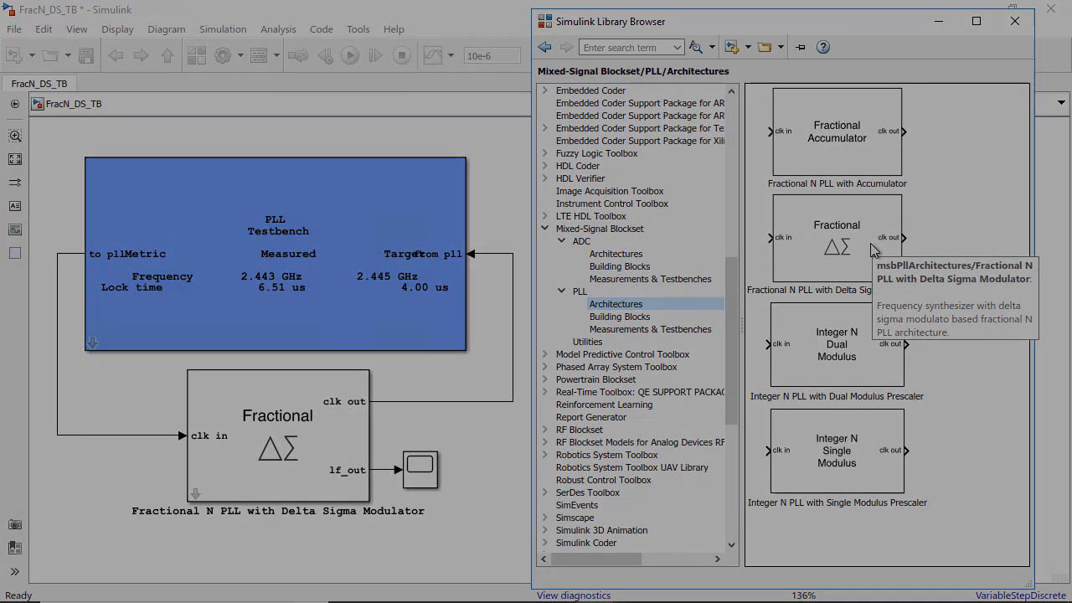
pyautogui.click(1015, 20)
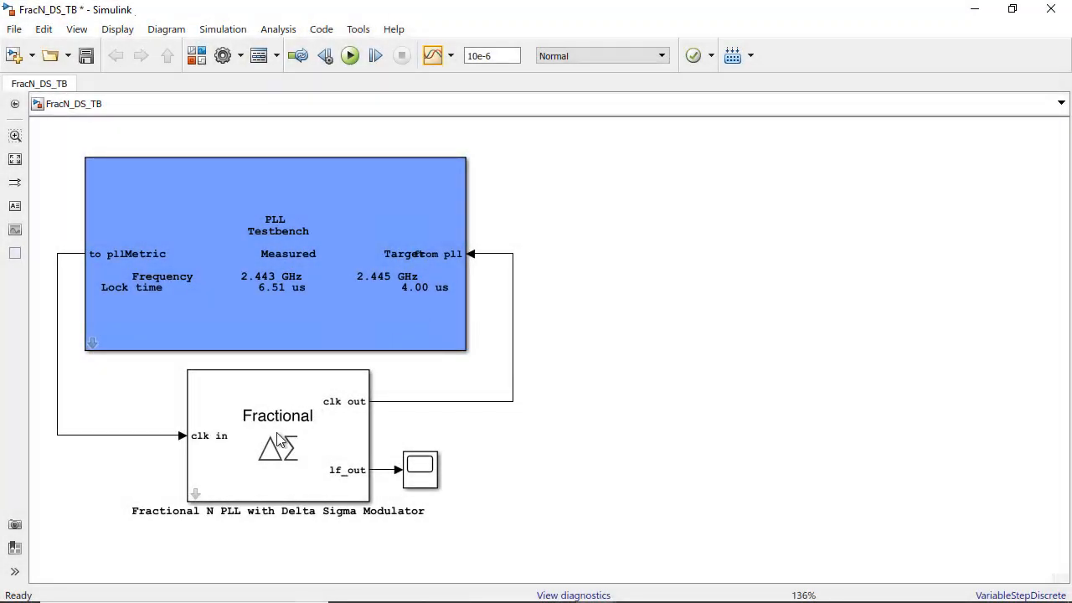
# Plot the fractional-N PLL's loop dynamics from its Loop Filter settings, showing a 70° phase margin Bode plot.
pyautogui.doubleClick(278, 435)
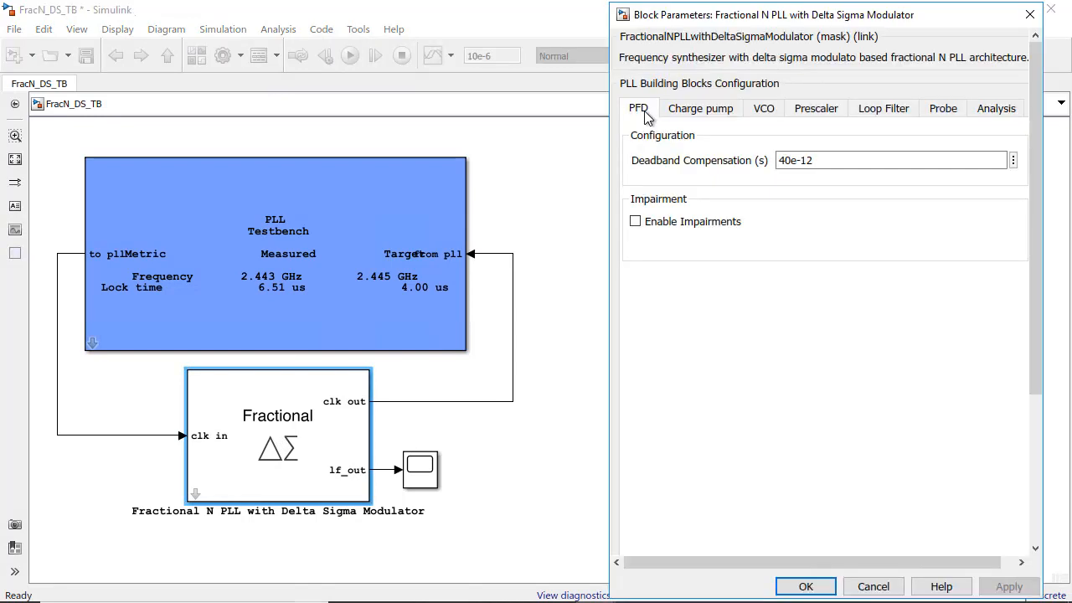
pyautogui.click(883, 107)
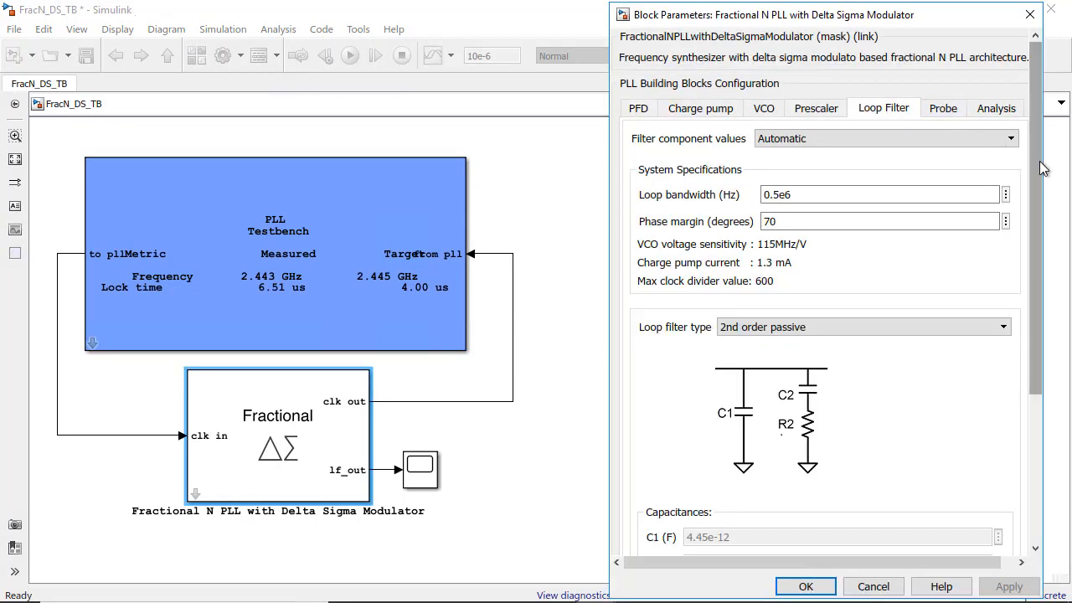
pyautogui.scroll(-3)
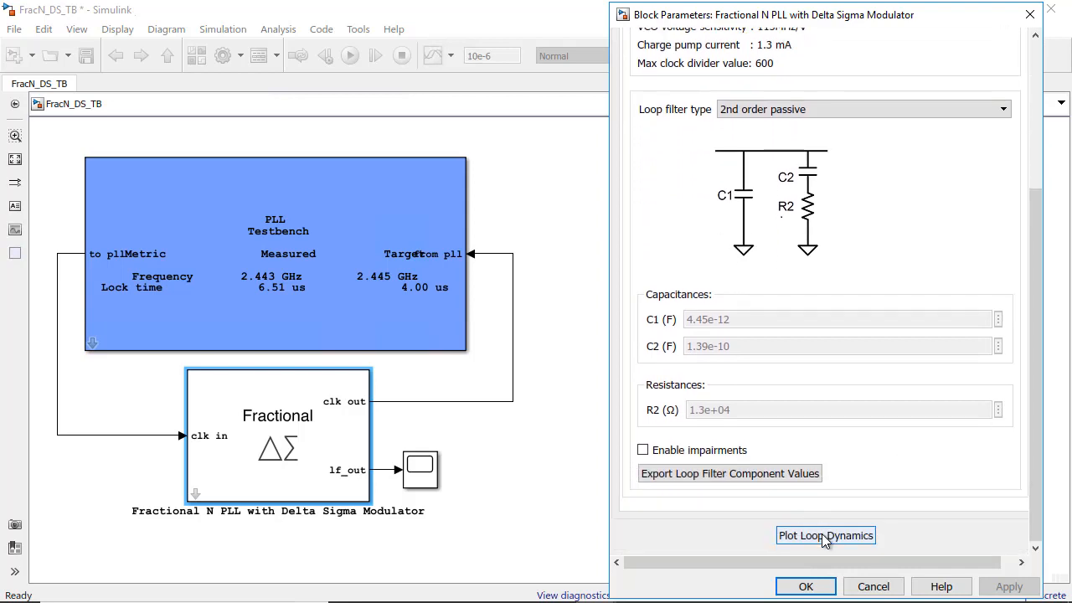
pyautogui.click(824, 536)
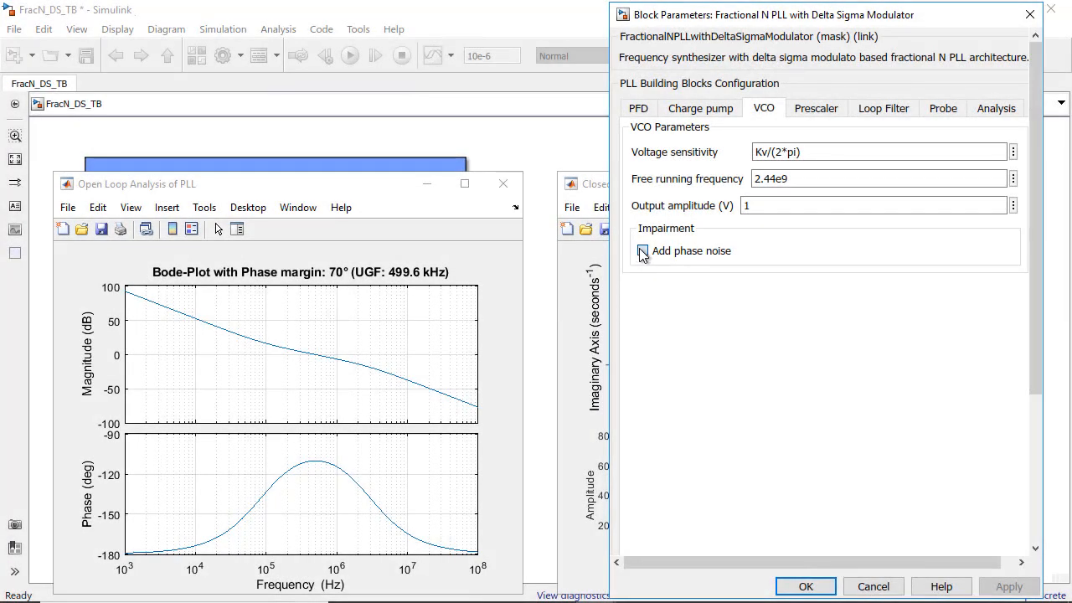
# Enable impairments in the fractional-N PLL's Charge pump settings.
pyautogui.click(700, 107)
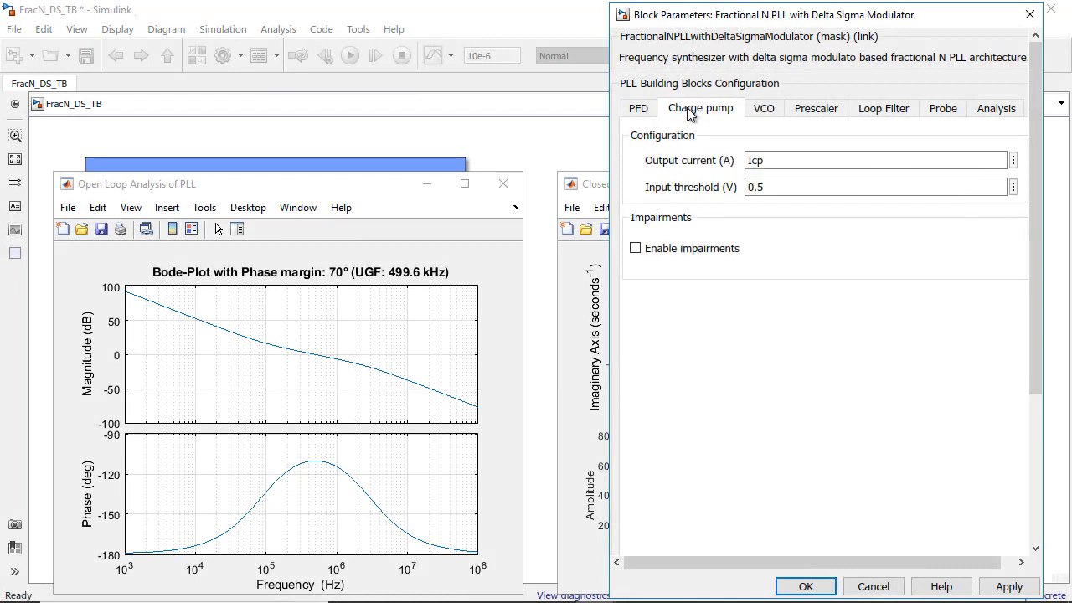
pyautogui.click(635, 248)
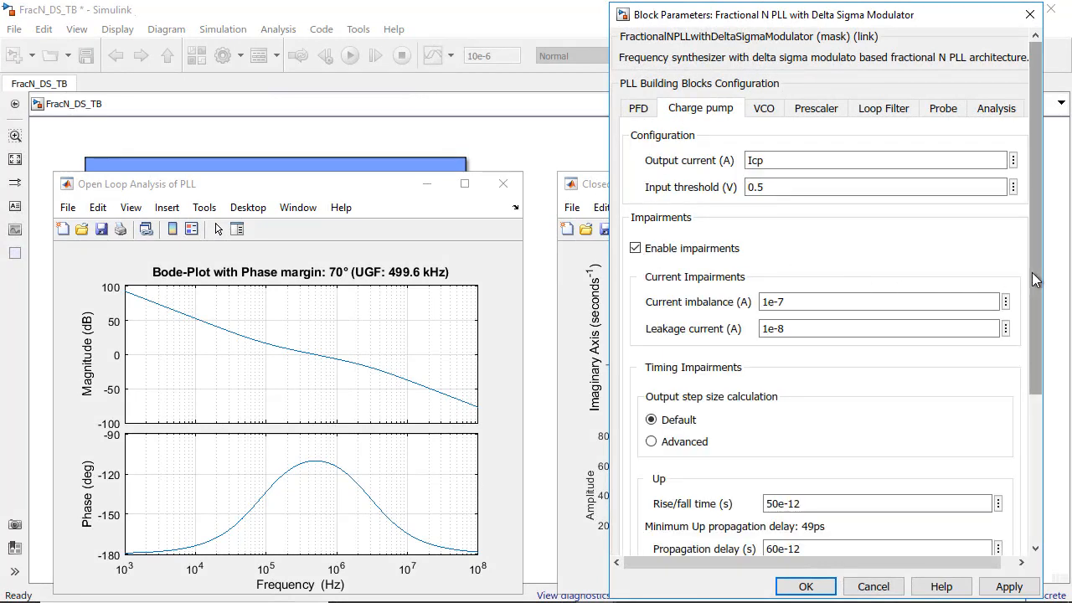
pyautogui.scroll(-3)
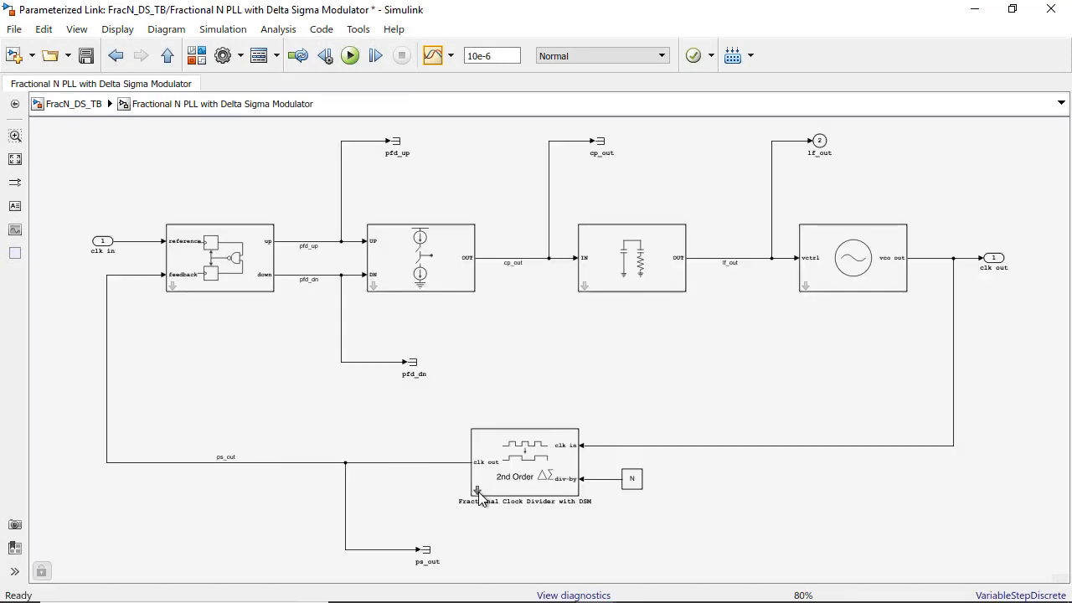
# Look inside the Fractional Clock Divider with DSM and its delta-sigma modulator subsystem.
pyautogui.doubleClick(523, 461)
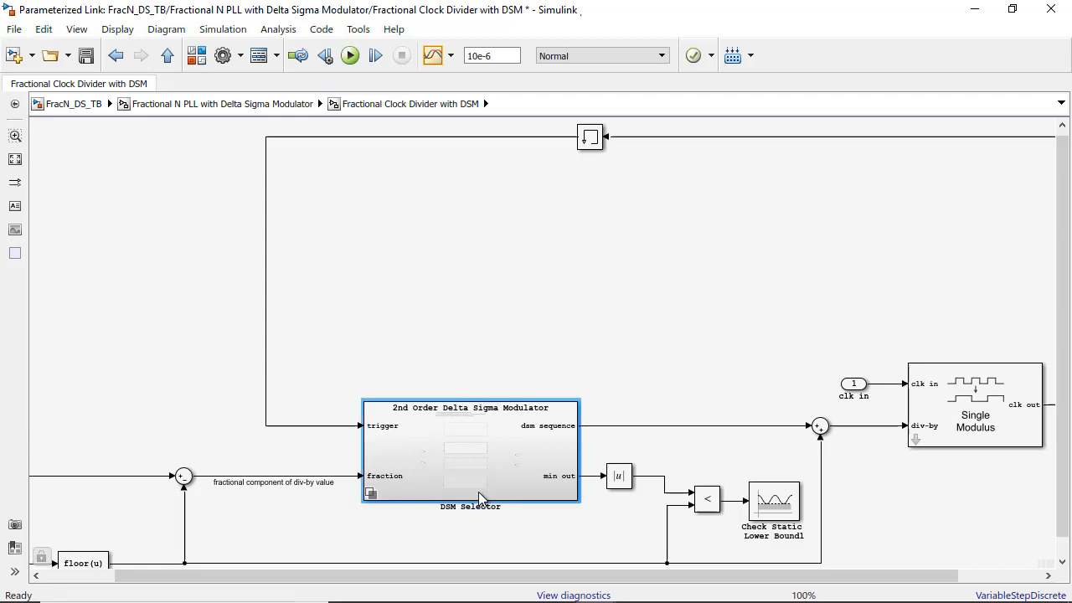
pyautogui.doubleClick(469, 453)
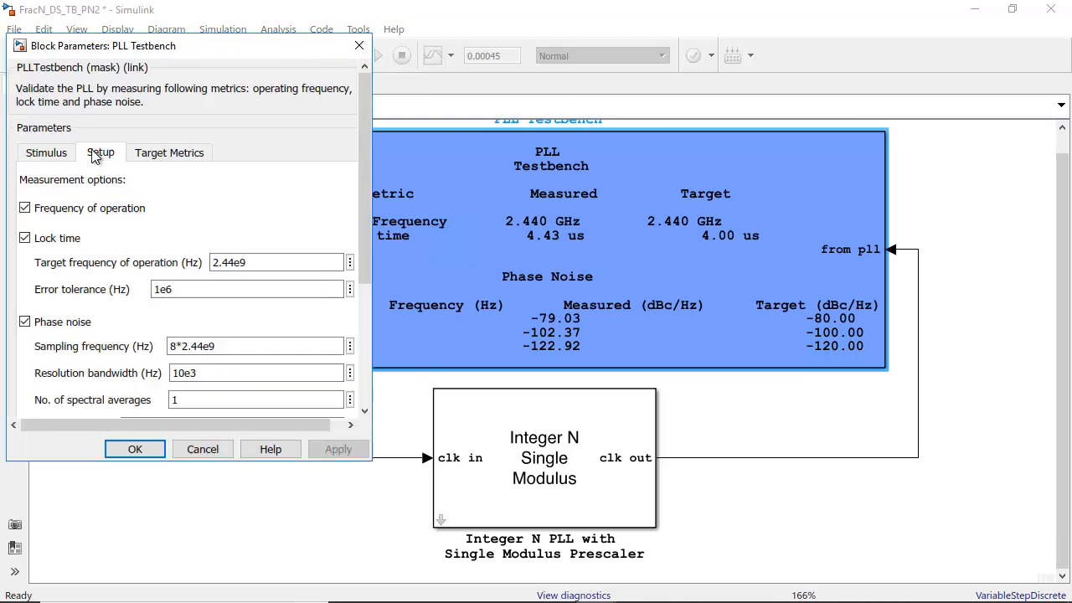
# Plot the PLL testbench's phase noise profile from its Setup settings.
pyautogui.scroll(-3)
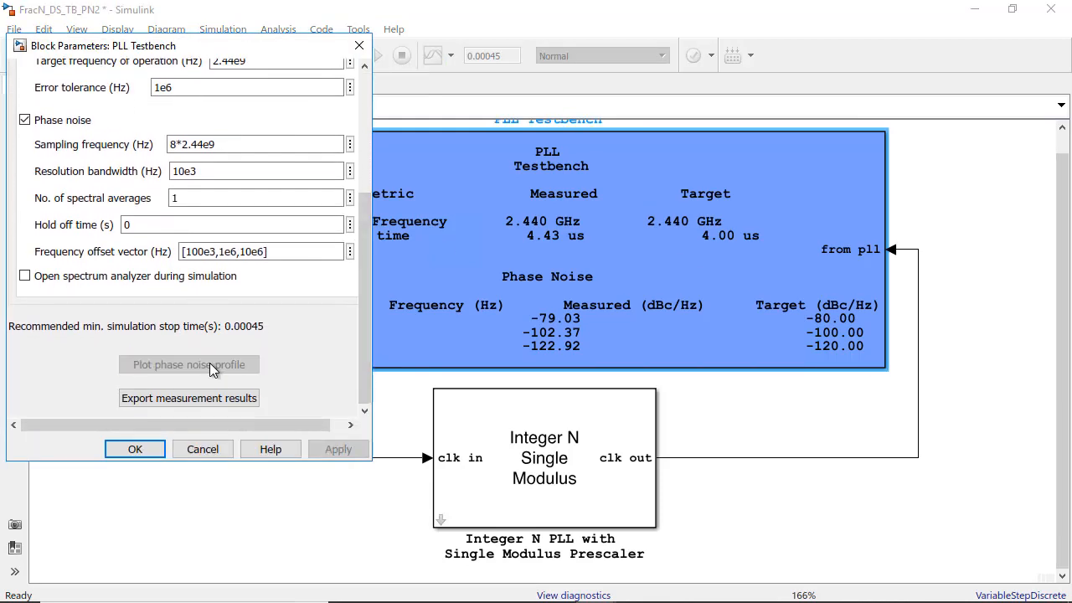
pyautogui.click(187, 365)
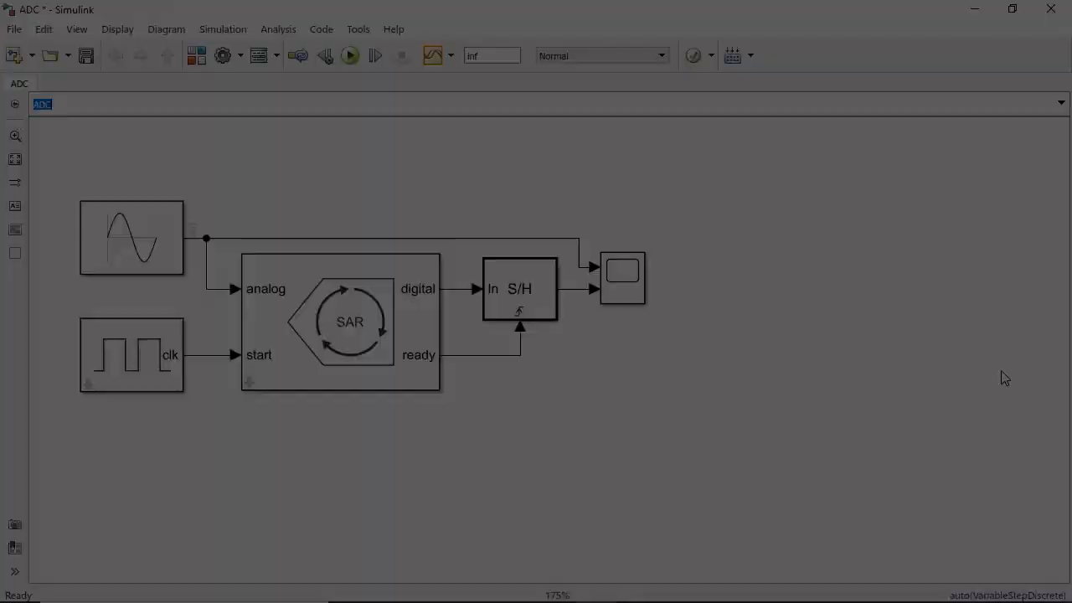
# Run the SAR ADC model simulation from the toolbar.
pyautogui.click(348, 55)
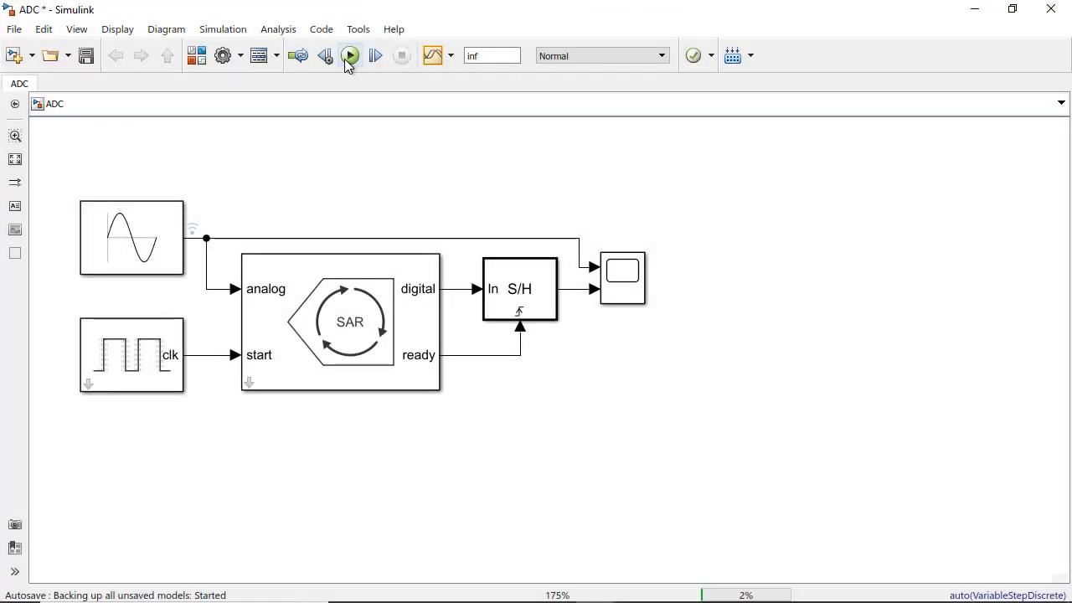
pyautogui.click(349, 55)
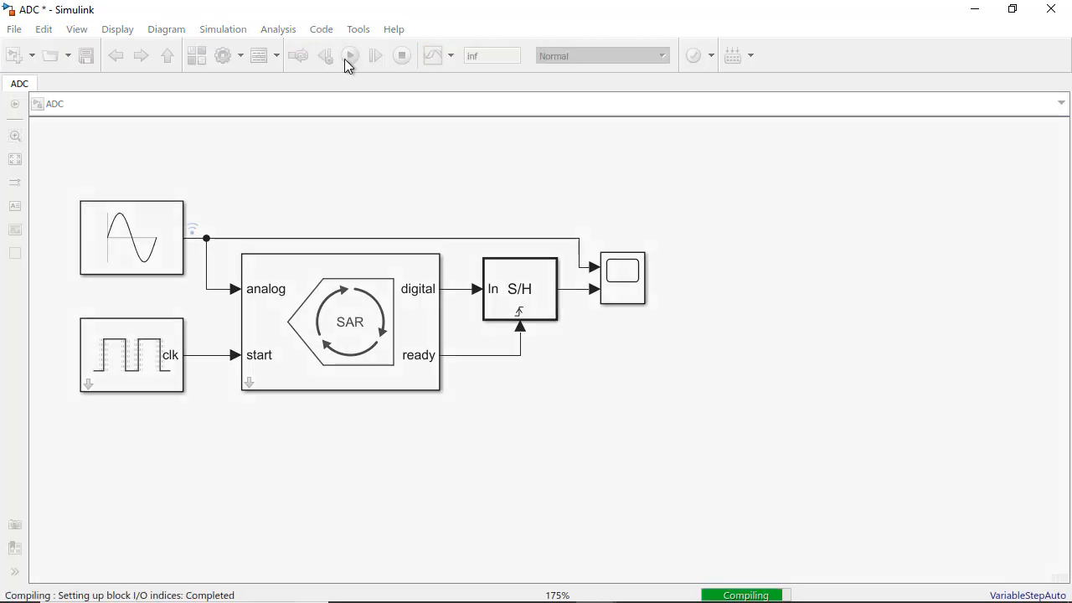
pyautogui.click(350, 55)
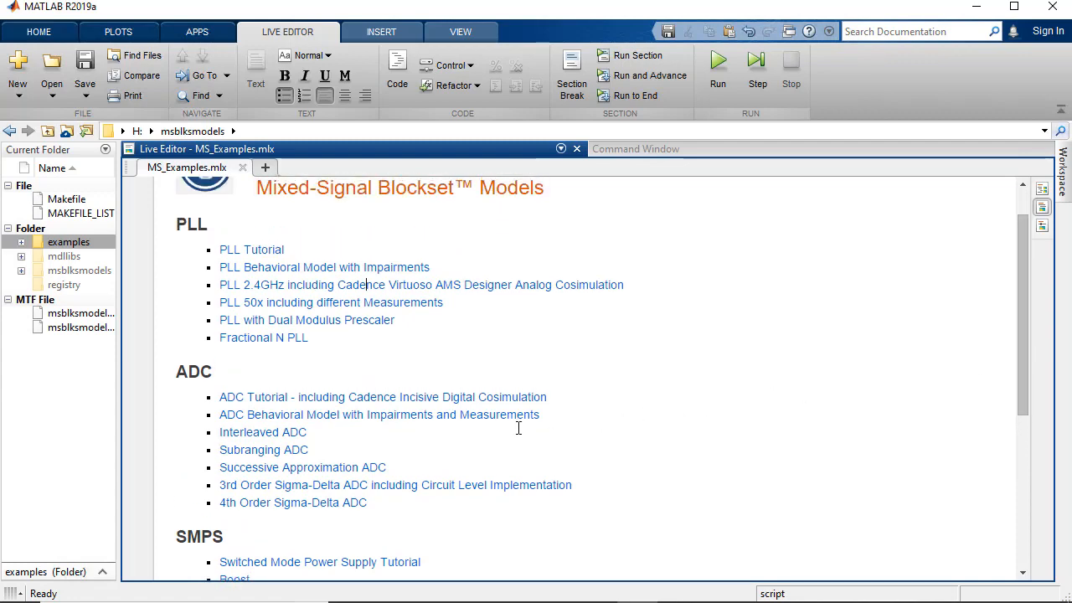
# Open the Successive Approximation ADC example and scroll through its 12-bit ADC description.
pyautogui.click(302, 467)
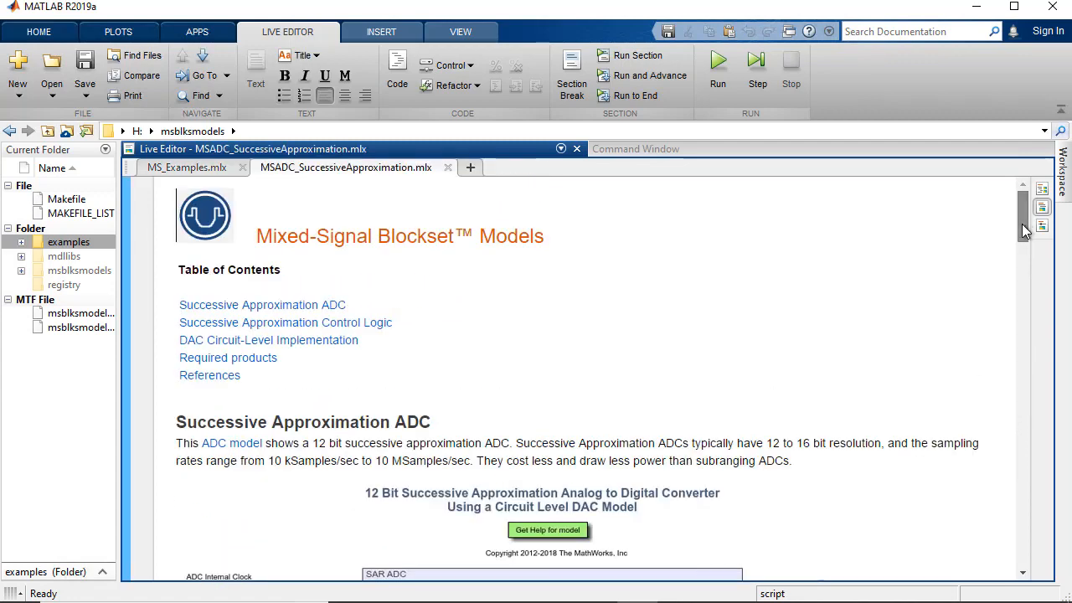
pyautogui.scroll(-3)
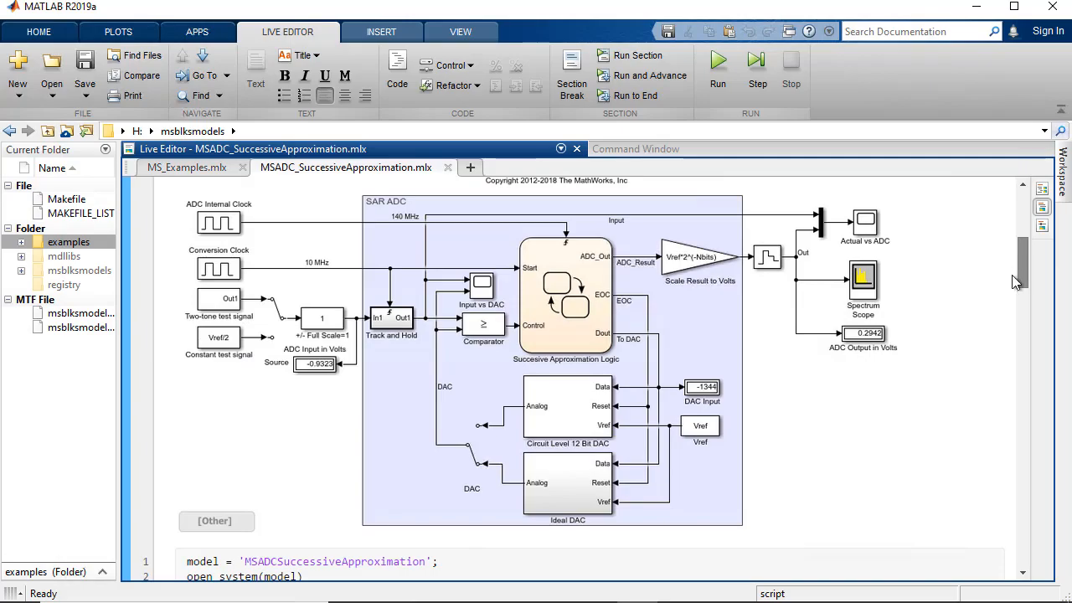
pyautogui.scroll(-3)
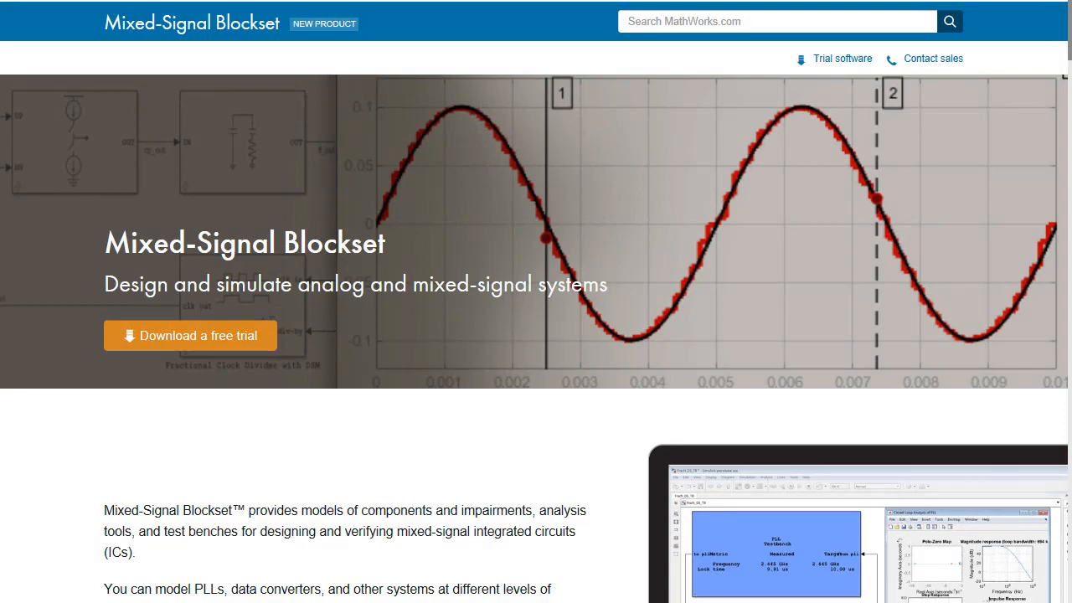
pyautogui.scroll(-3)
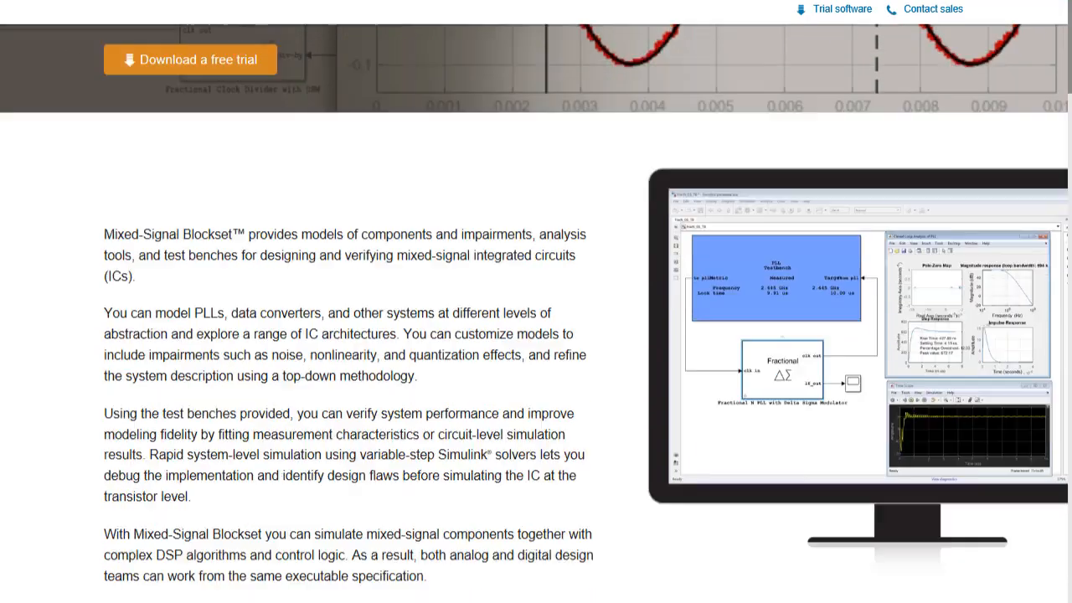